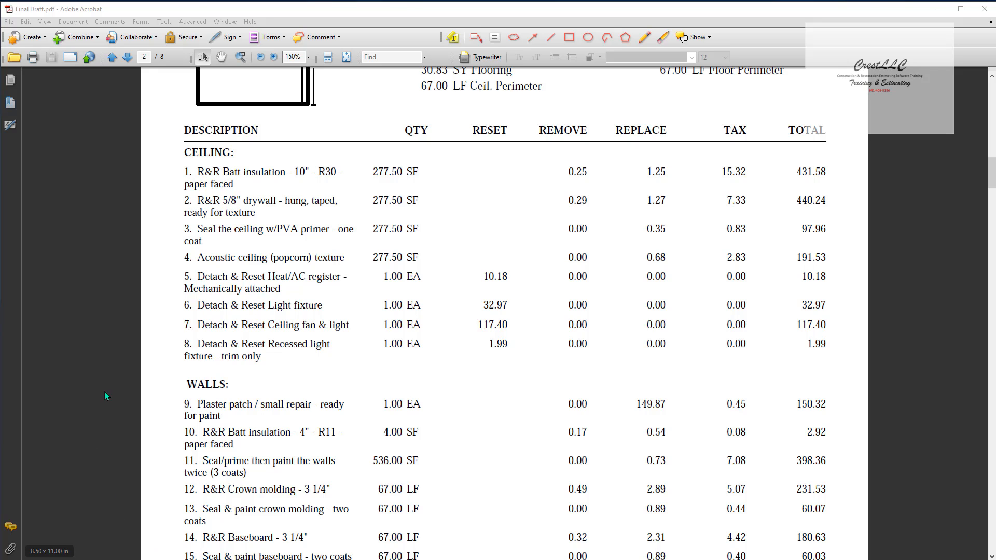
pyautogui.moveTo(130, 373)
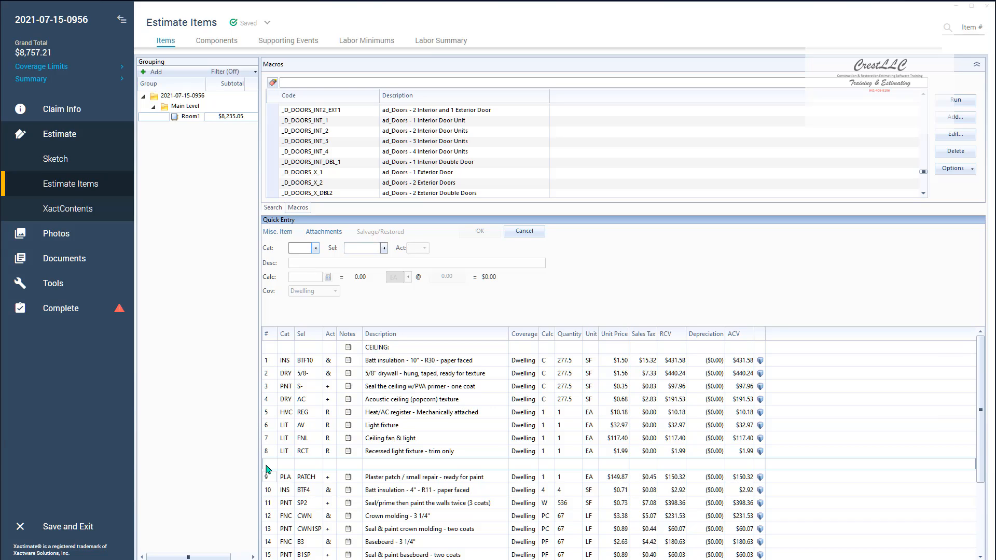
# Select the blank row inserted above line item 9.
pyautogui.click(299, 248)
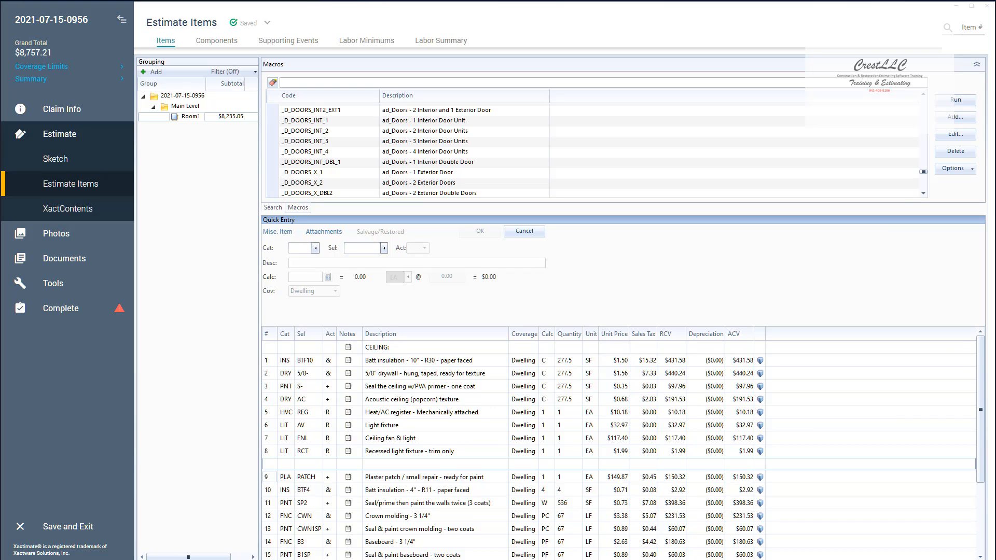
pyautogui.moveTo(341, 478)
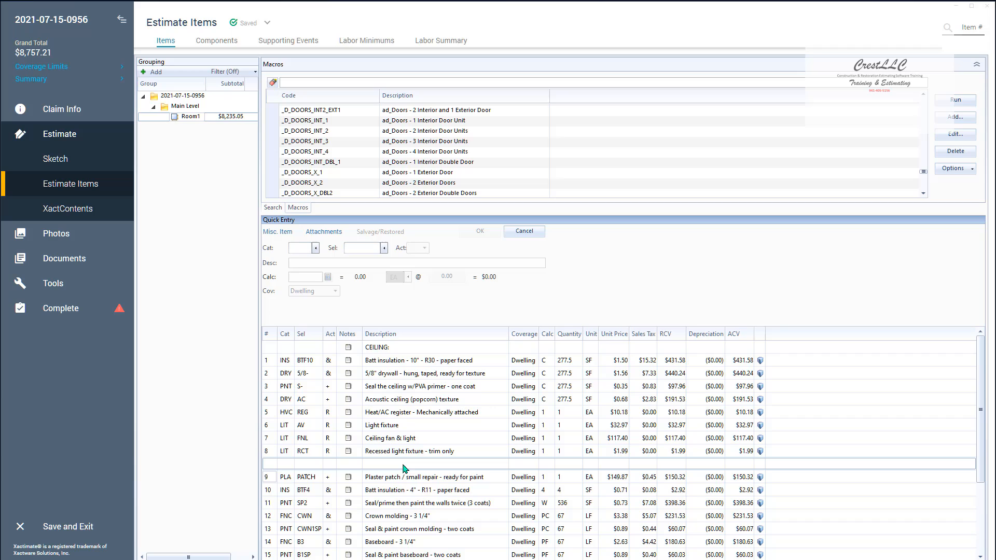
pyautogui.moveTo(387, 467)
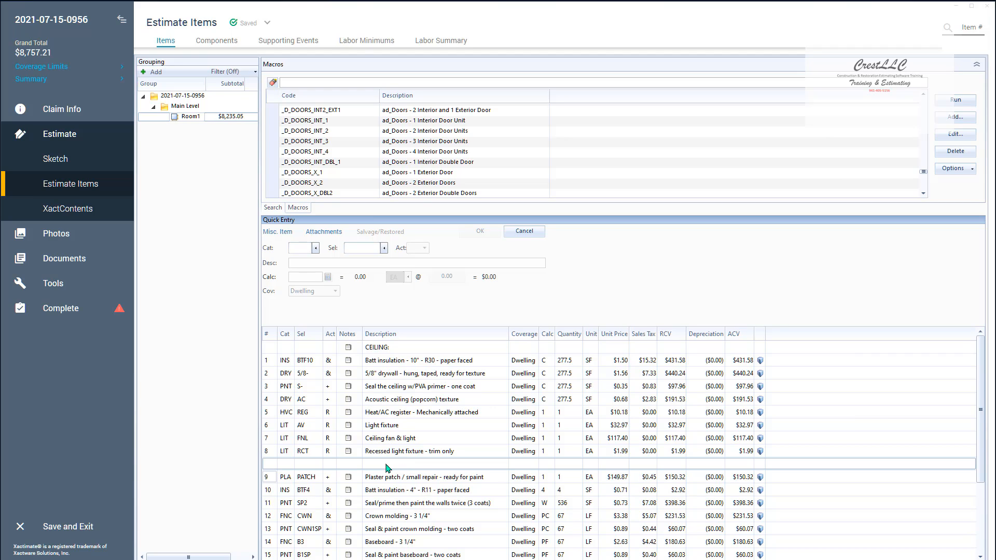
pyautogui.moveTo(349, 467)
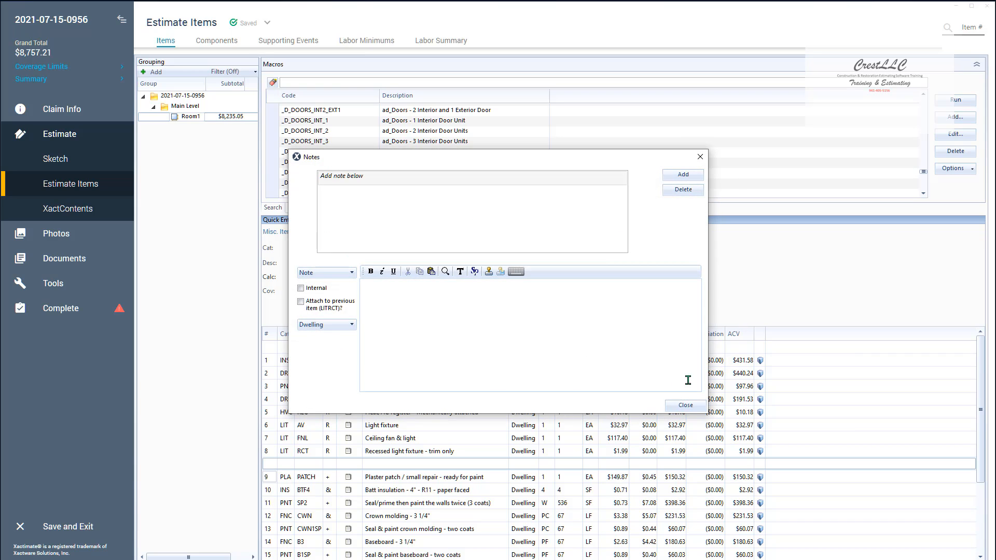
pyautogui.moveTo(676, 257)
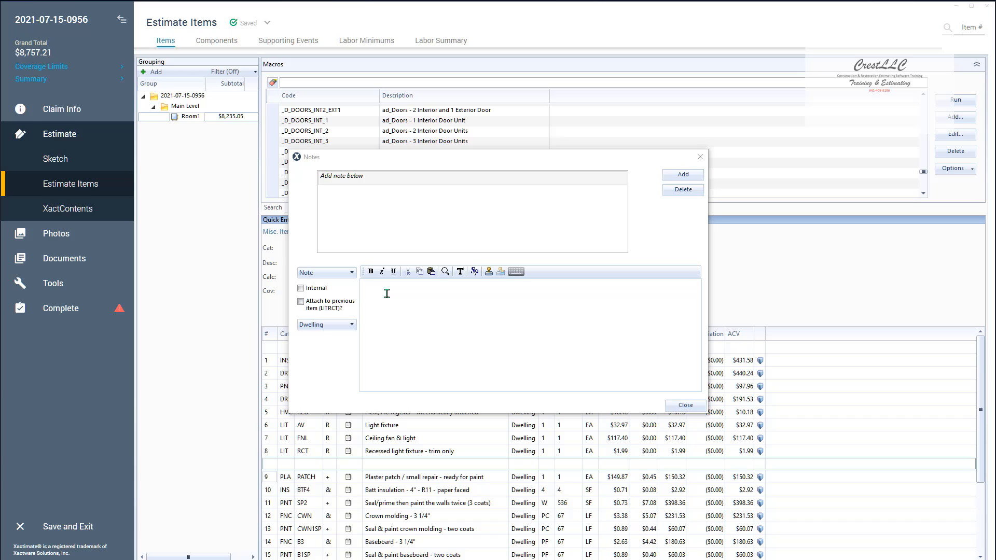
pyautogui.moveTo(426, 303)
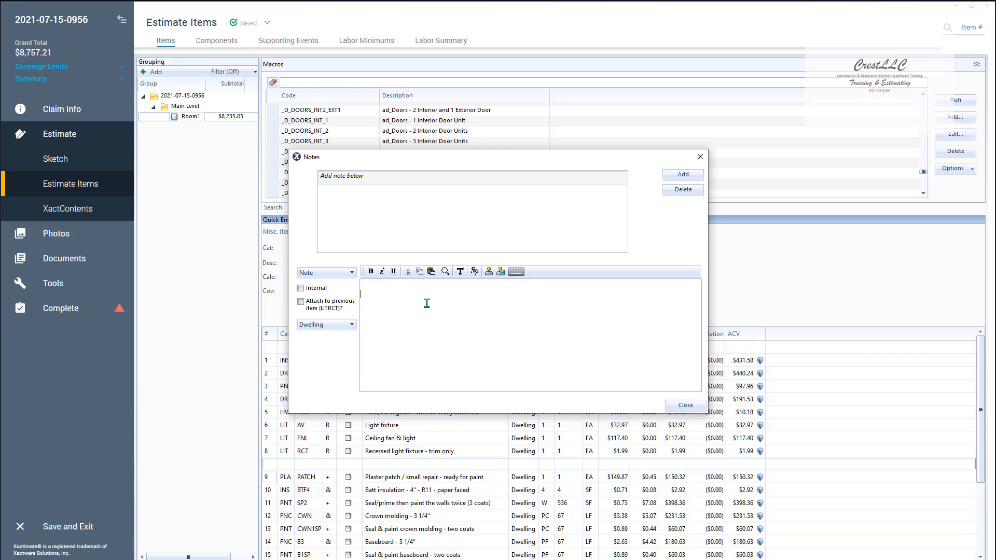
# Add a 'WALLS:' note to the blank row and close the Notes dialog.
pyautogui.write('WALLS')
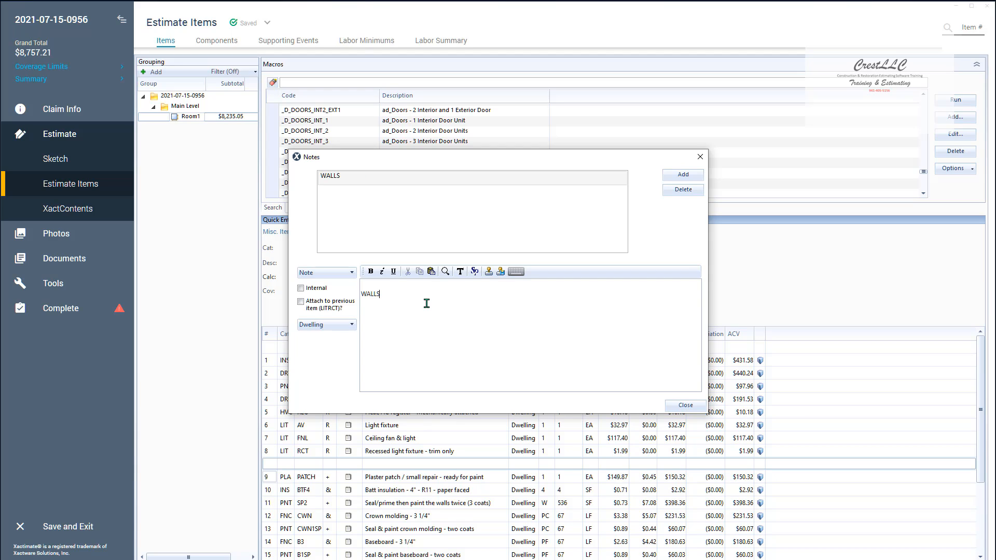
pyautogui.write(':')
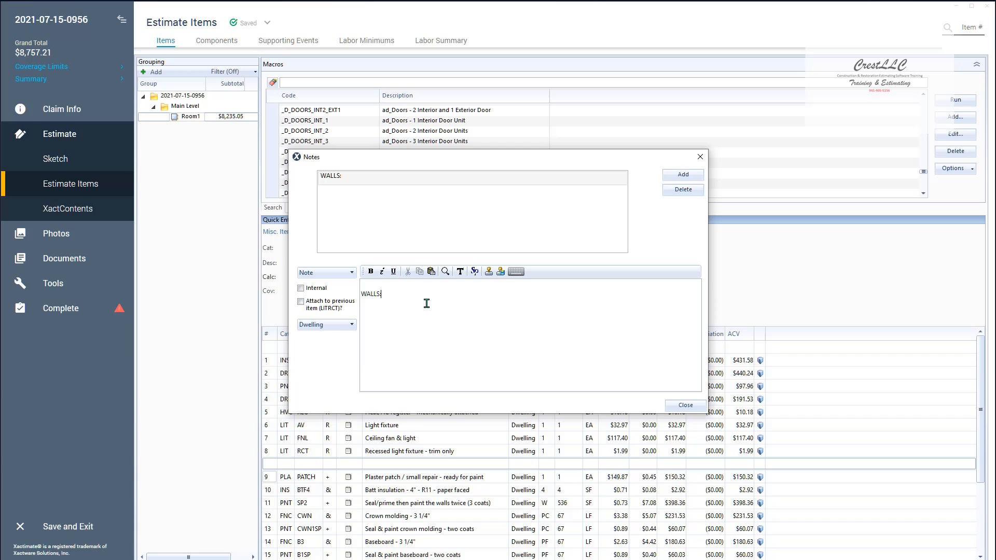
pyautogui.moveTo(388, 295)
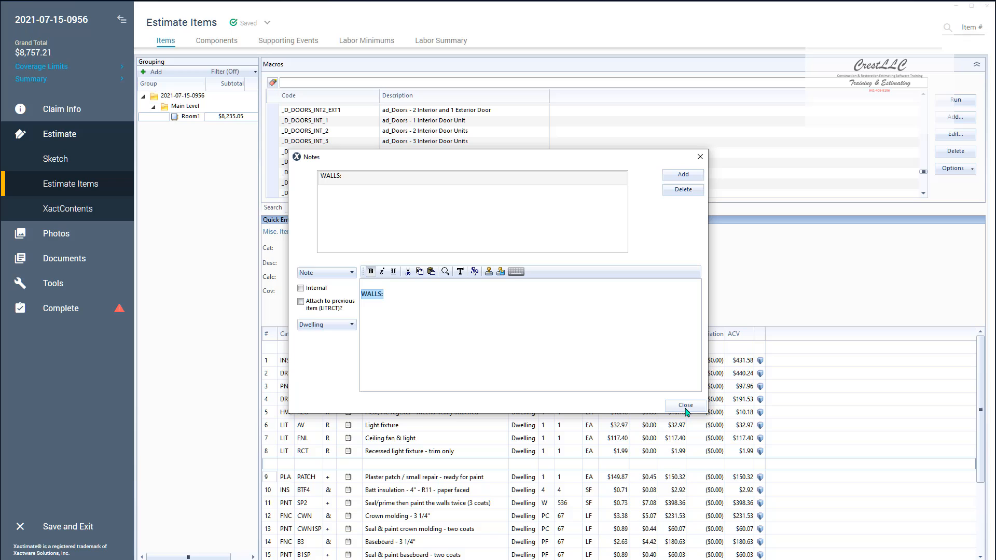
pyautogui.click(685, 405)
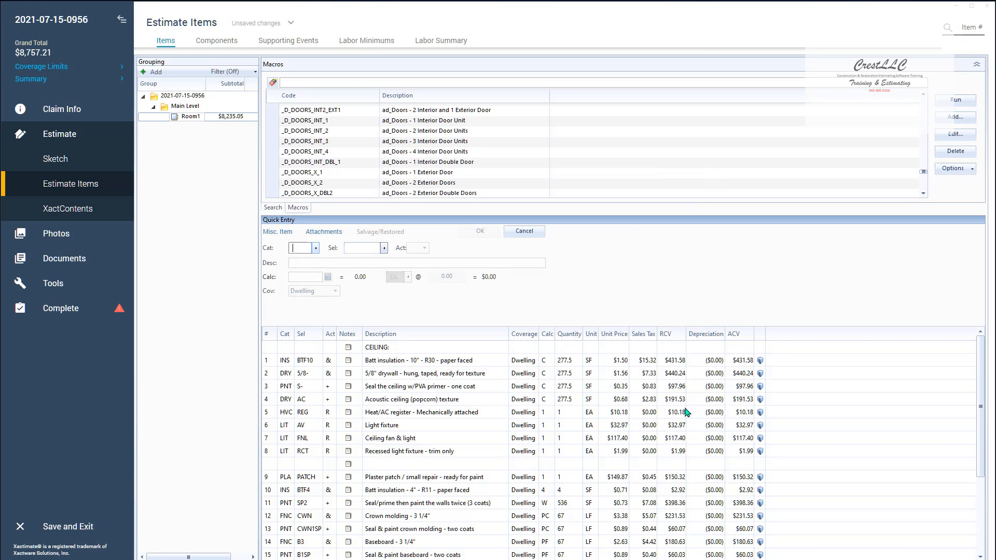
# Preview the Final Draft report as a PDF.
pyautogui.scroll(-3)
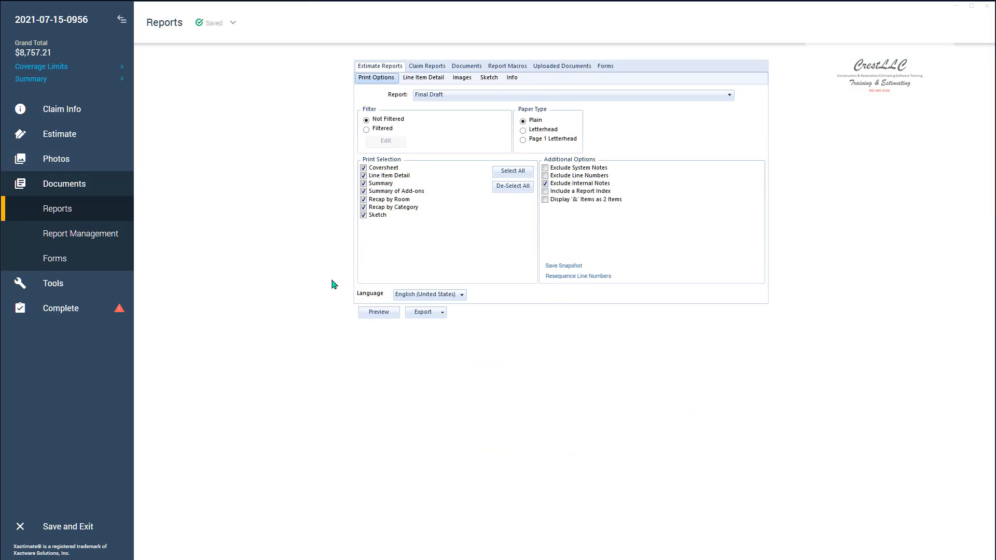
pyautogui.click(379, 312)
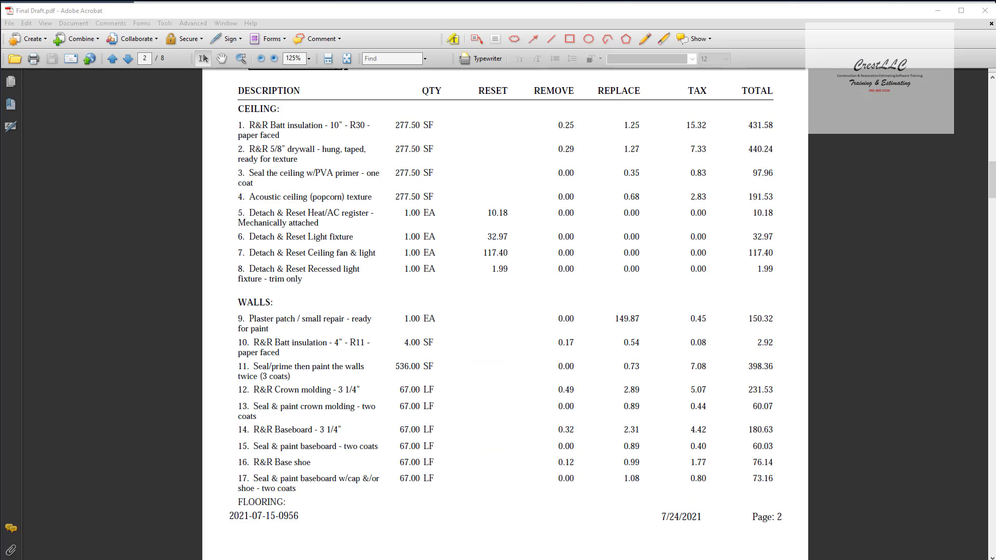
pyautogui.moveTo(190, 309)
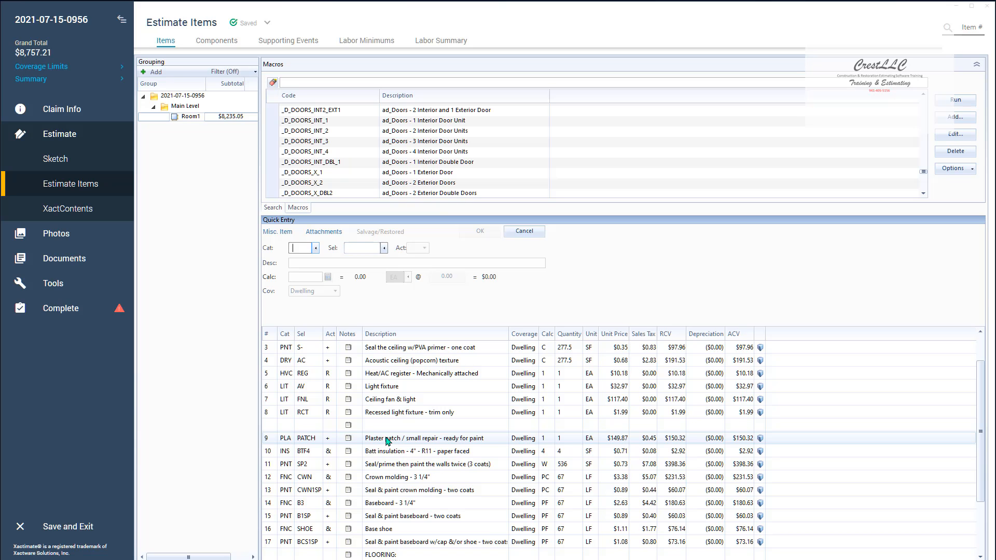
pyautogui.moveTo(270, 442)
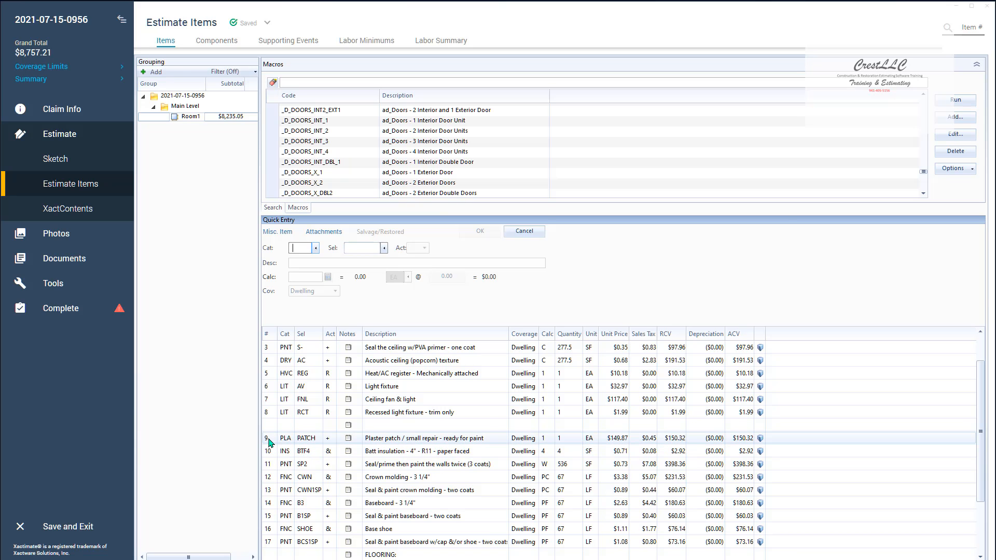
# Add an internal 'WALLS:' note on a new line above item 9.
pyautogui.click(285, 437)
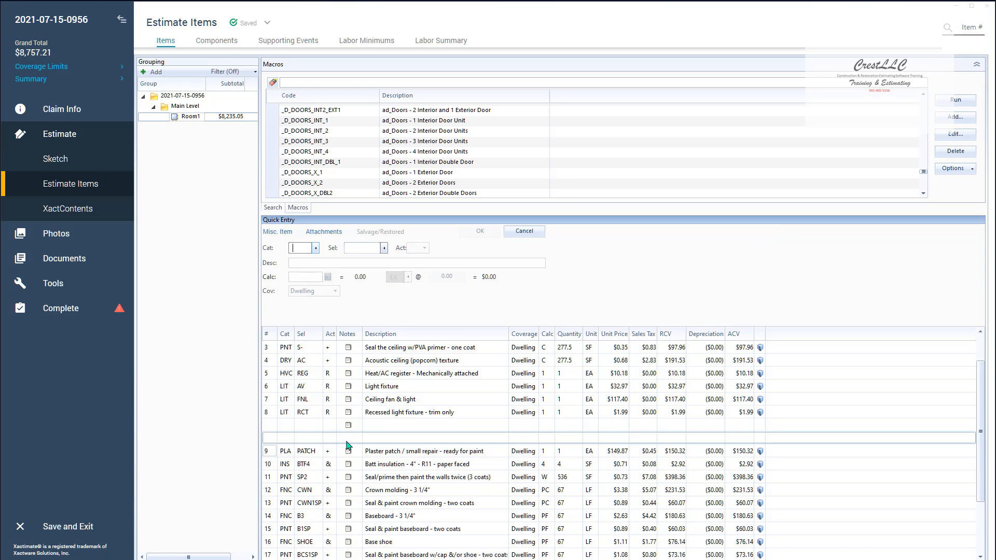
pyautogui.moveTo(348, 441)
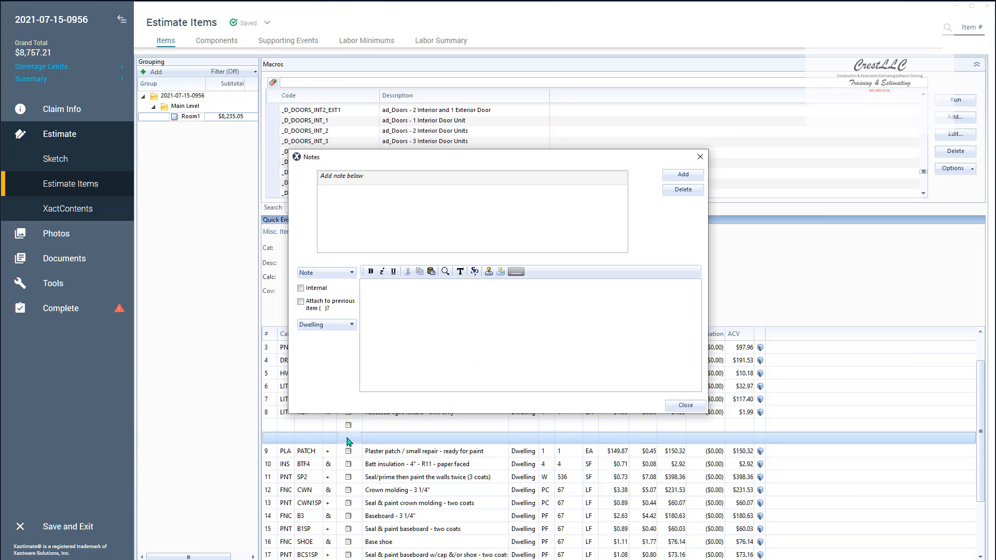
pyautogui.write('W')
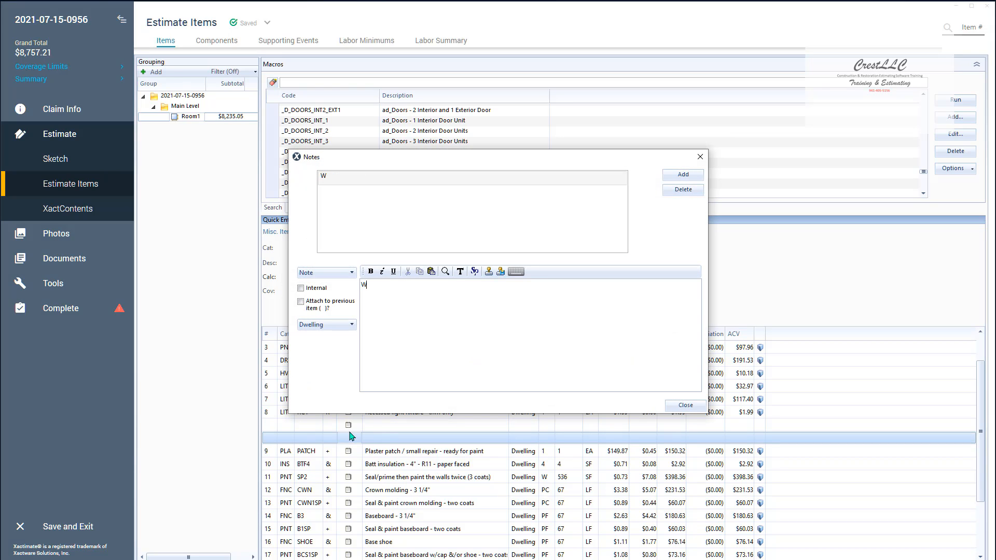
pyautogui.write('ALLS')
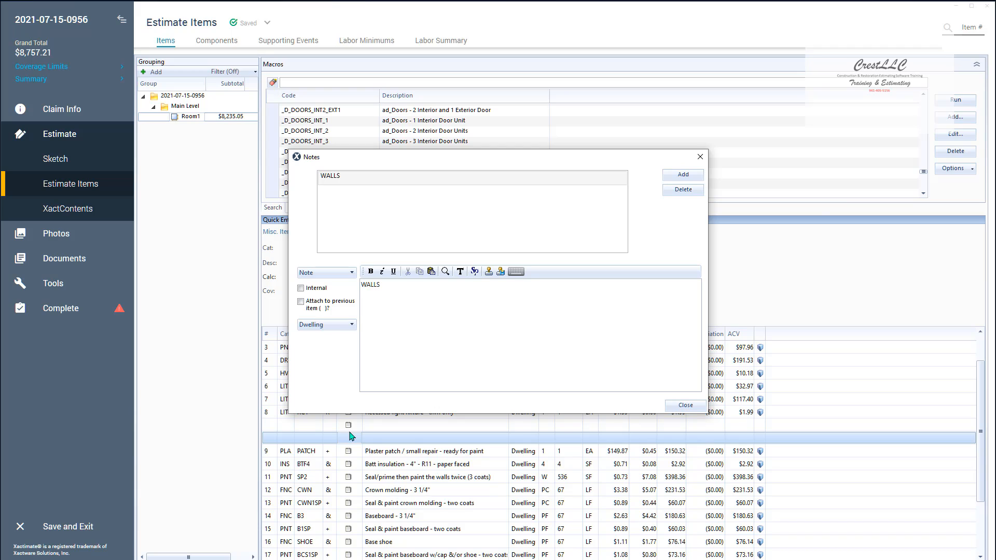
pyautogui.write(':')
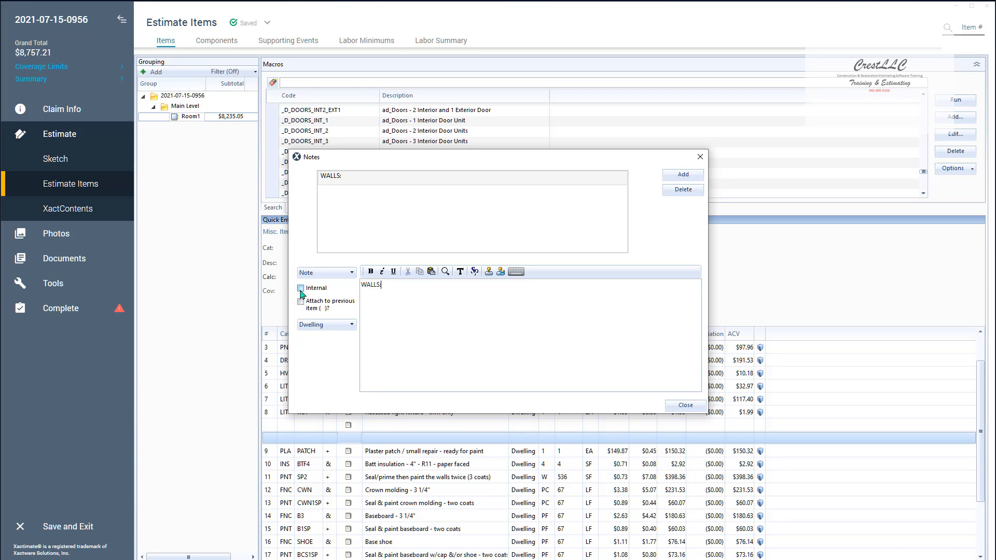
pyautogui.click(300, 287)
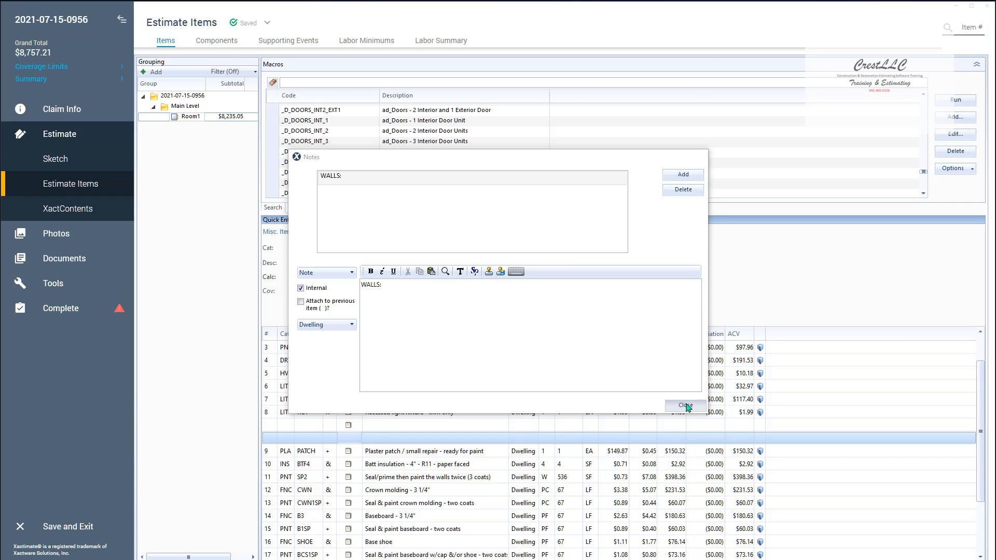
pyautogui.click(685, 404)
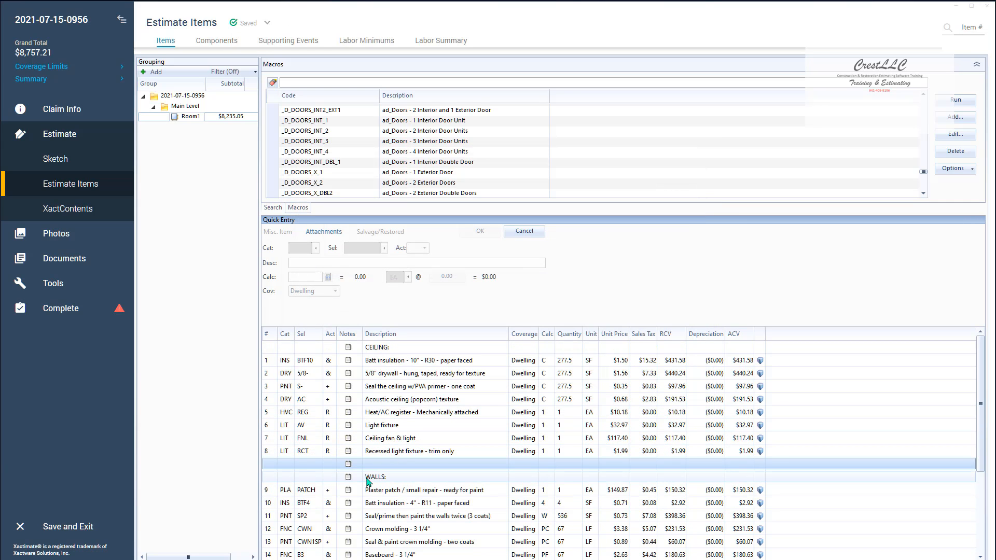
# Bold the 'WALLS:' note row via its right-click menu.
pyautogui.scroll(-3)
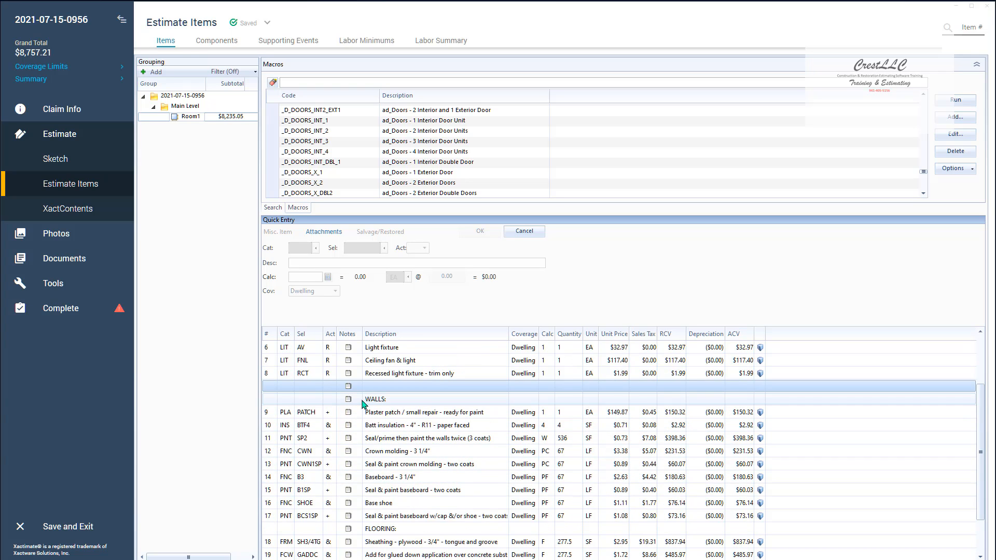
pyautogui.moveTo(388, 399)
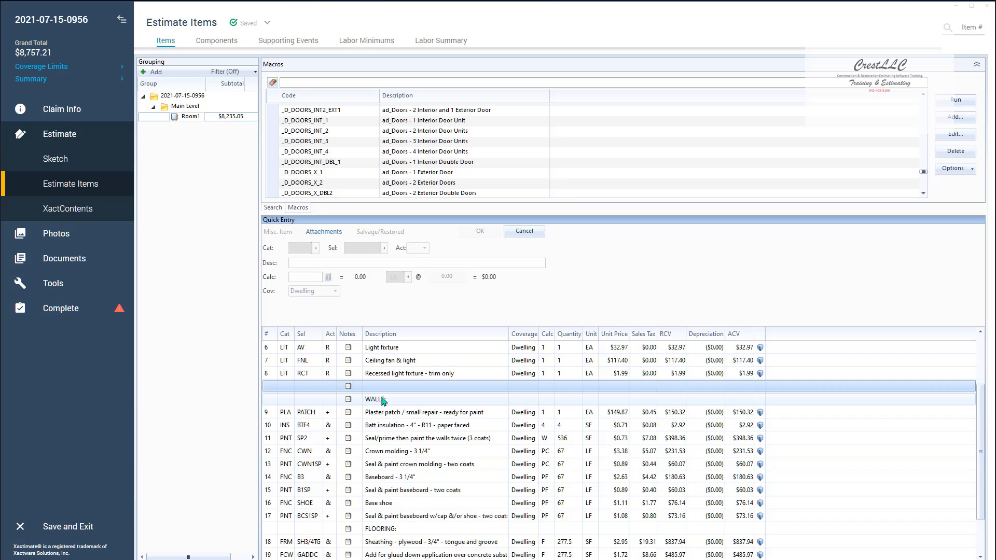
pyautogui.rightClick(381, 399)
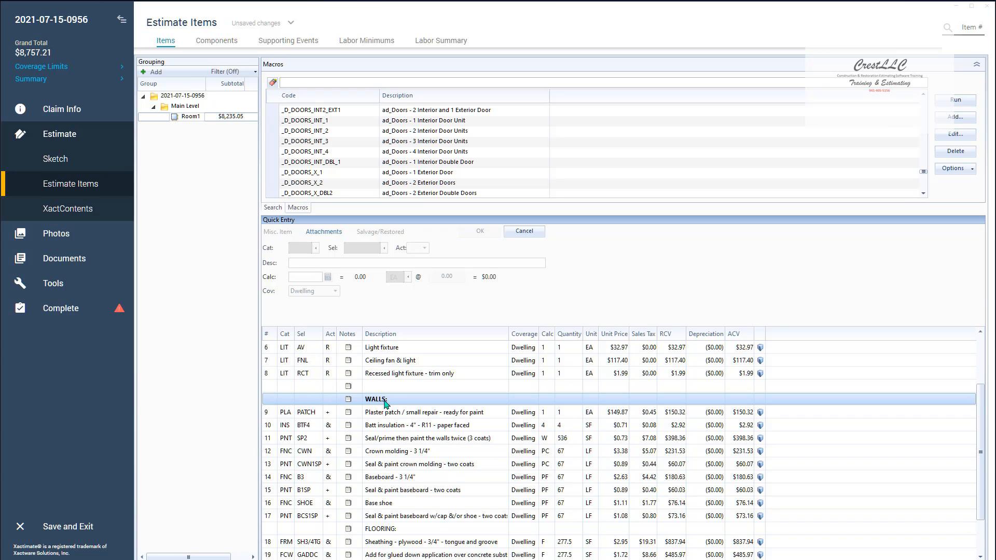
pyautogui.moveTo(397, 405)
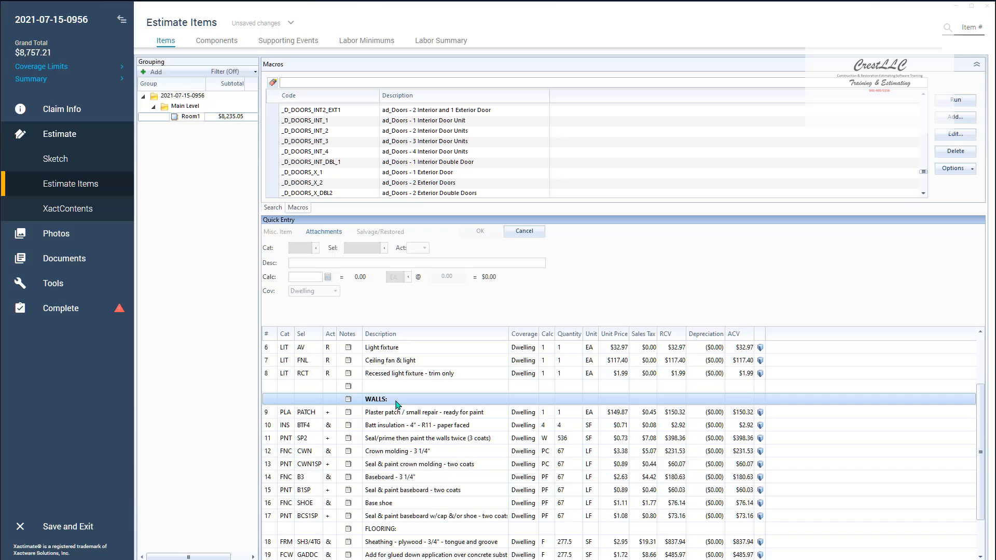
pyautogui.moveTo(376, 403)
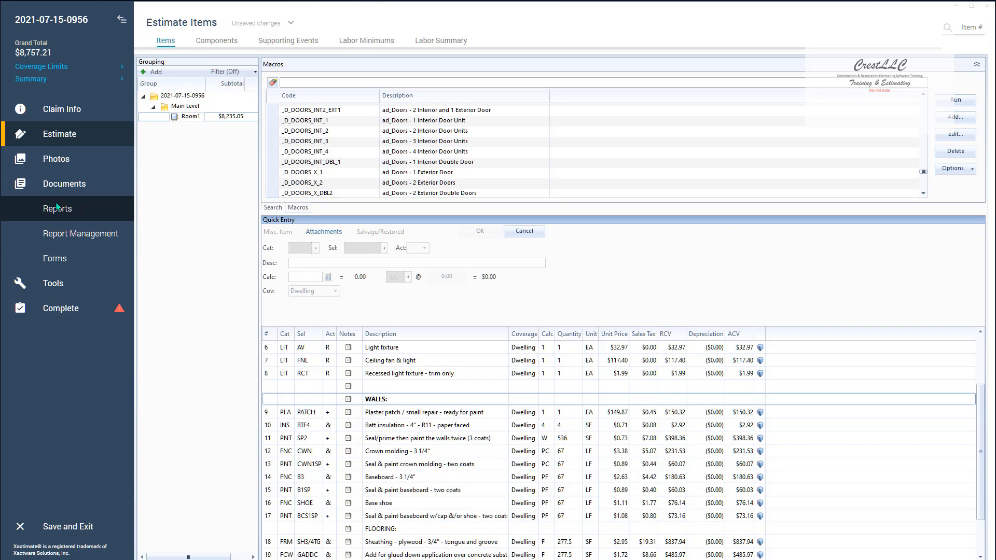
# Regenerate the Final Draft report preview from Documents > Reports.
pyautogui.click(57, 208)
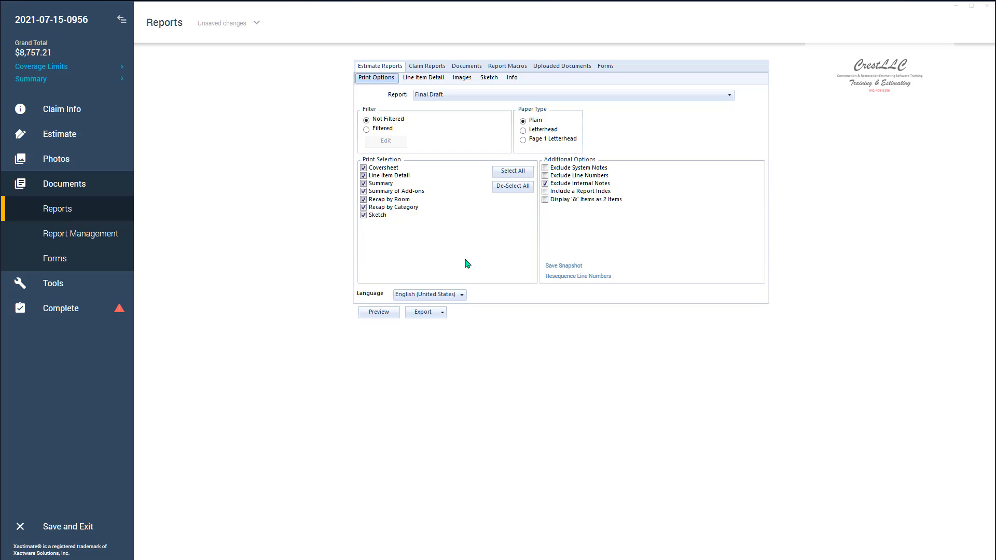
pyautogui.click(544, 191)
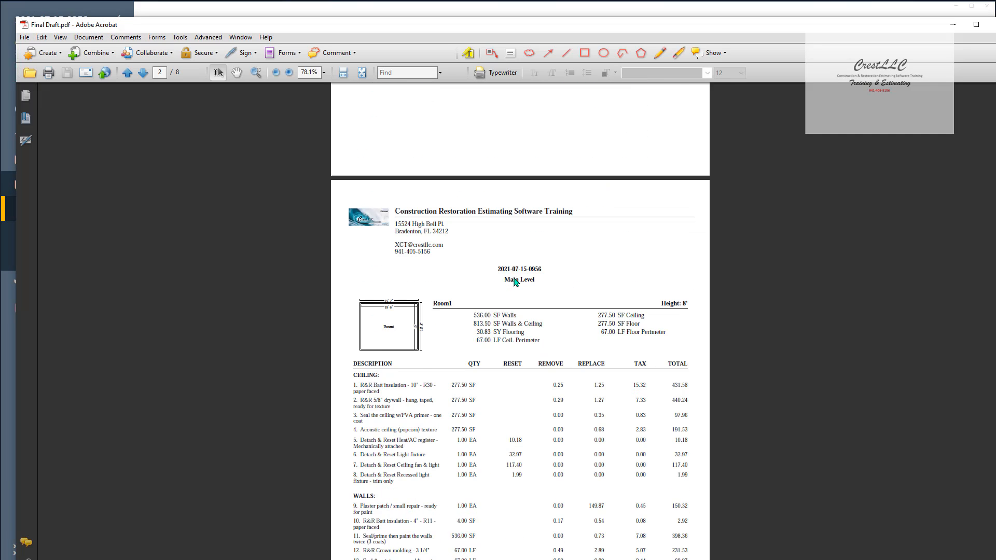
# Scroll to the Room1 page and zoom in to read the WALLS section.
pyautogui.scroll(-3)
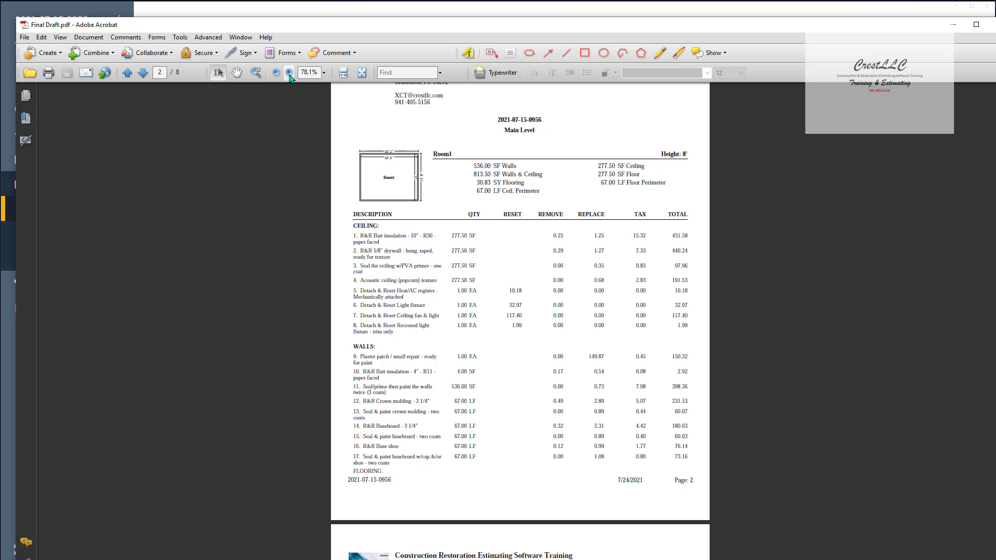
pyautogui.click(289, 72)
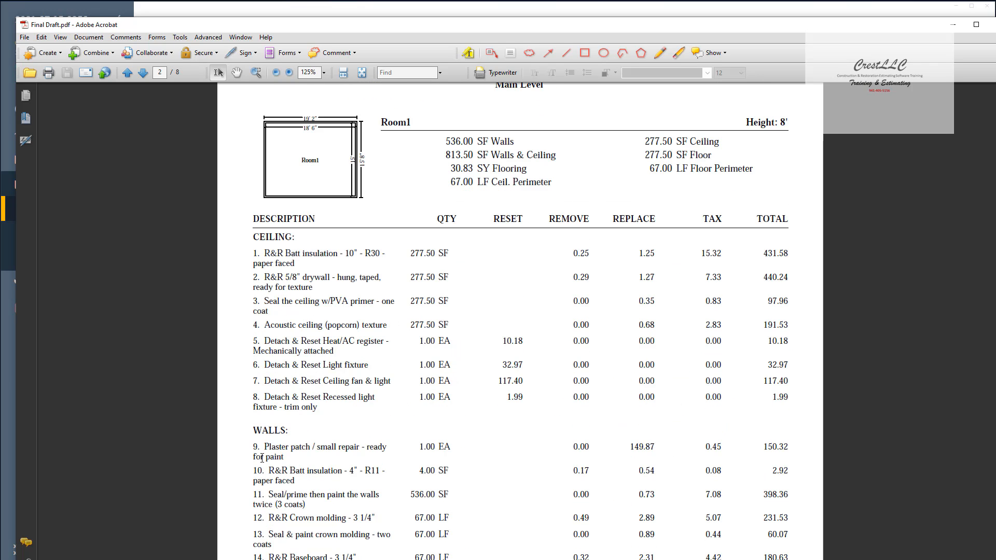
pyautogui.moveTo(243, 422)
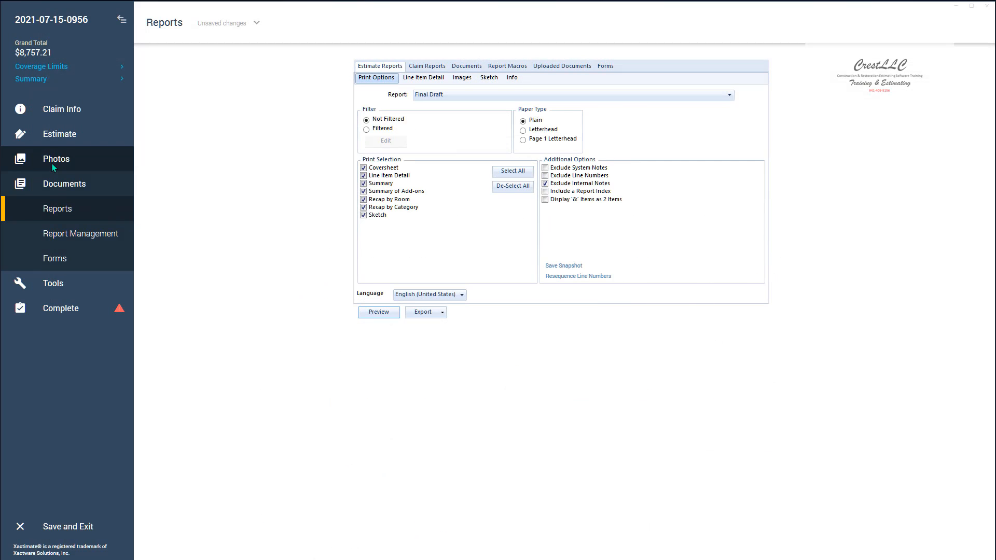
pyautogui.moveTo(72, 139)
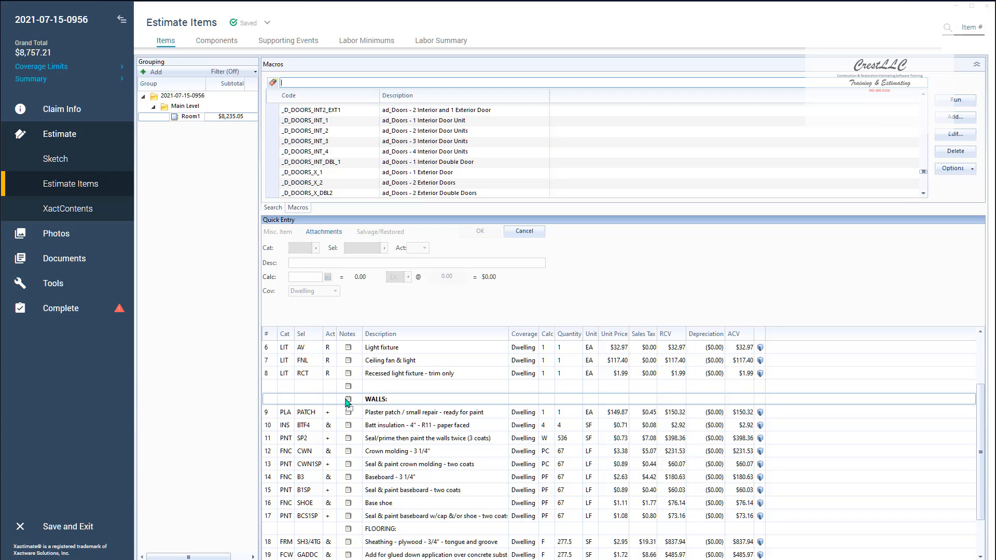
pyautogui.moveTo(348, 401)
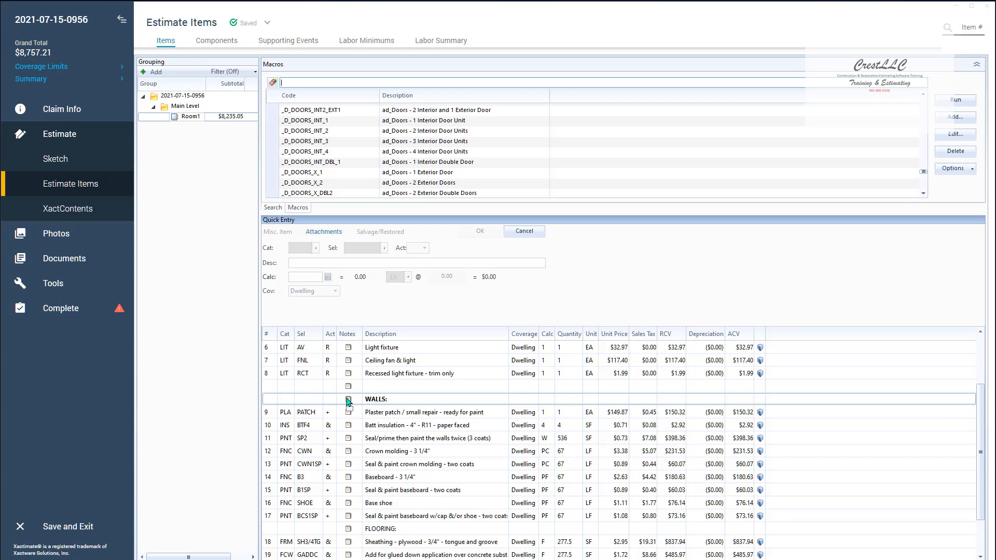